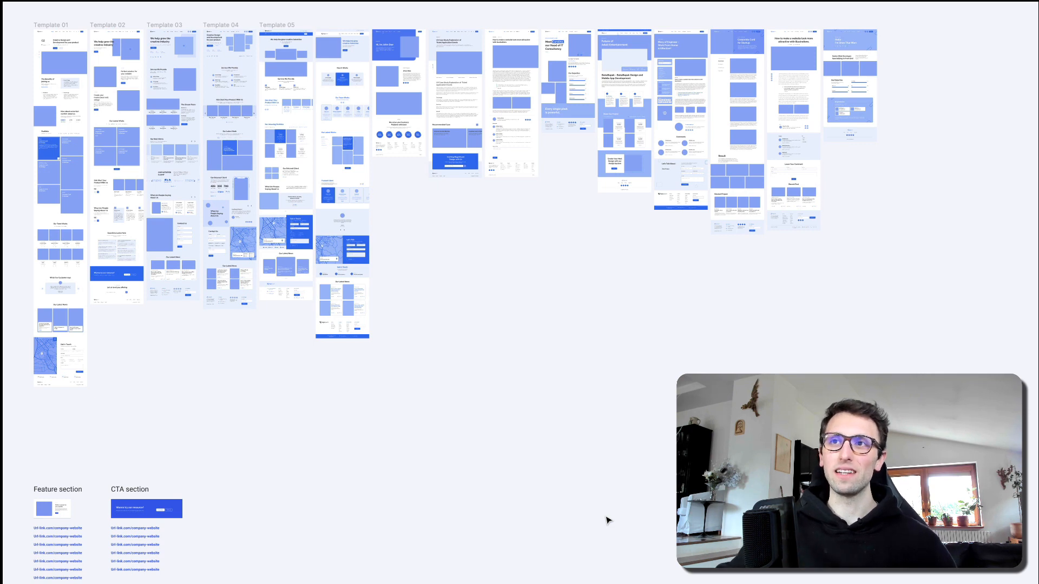
pyautogui.click(230, 78)
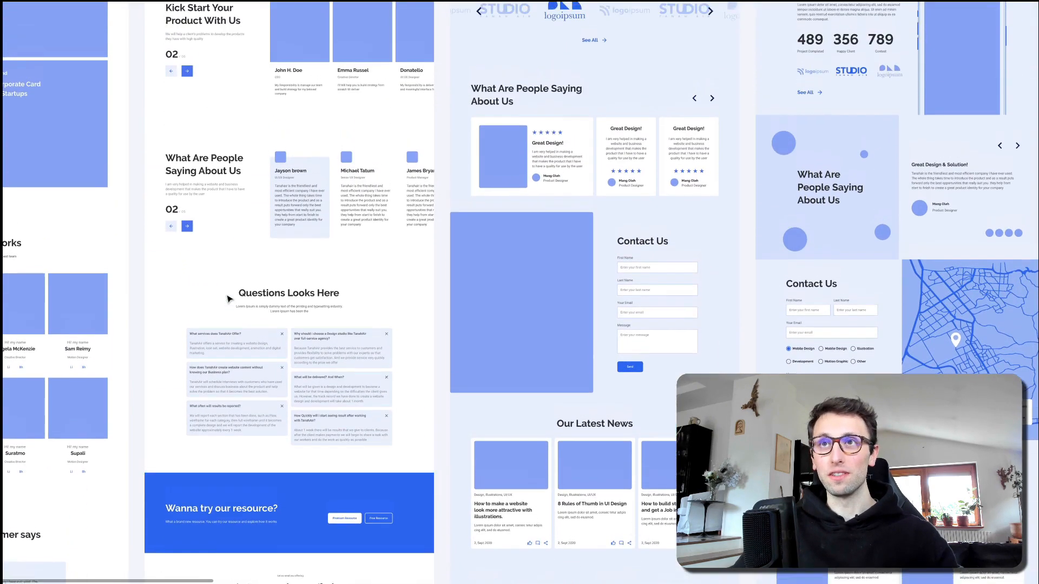
pyautogui.scroll(-3)
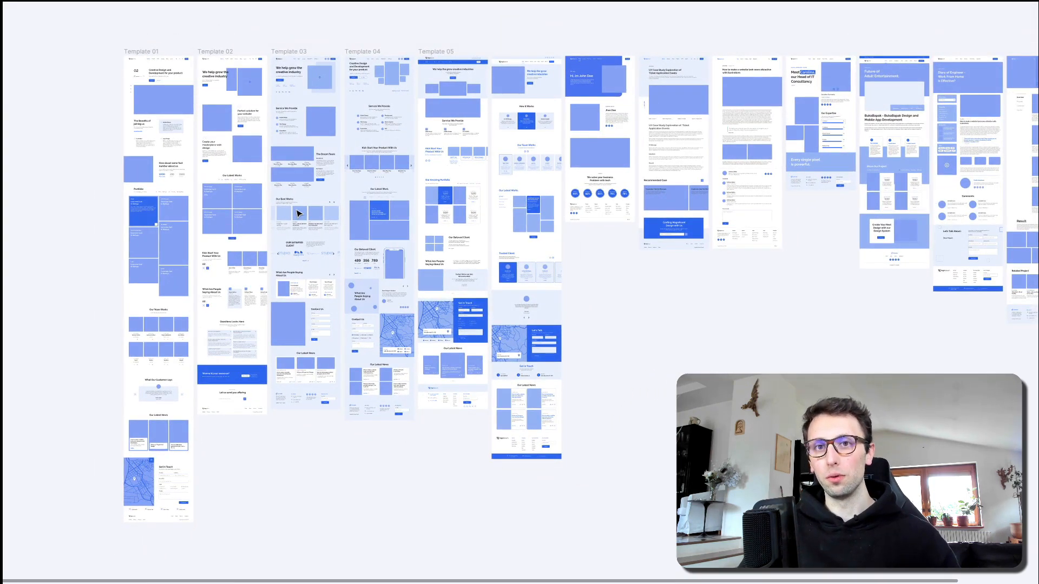
pyautogui.scroll(-3)
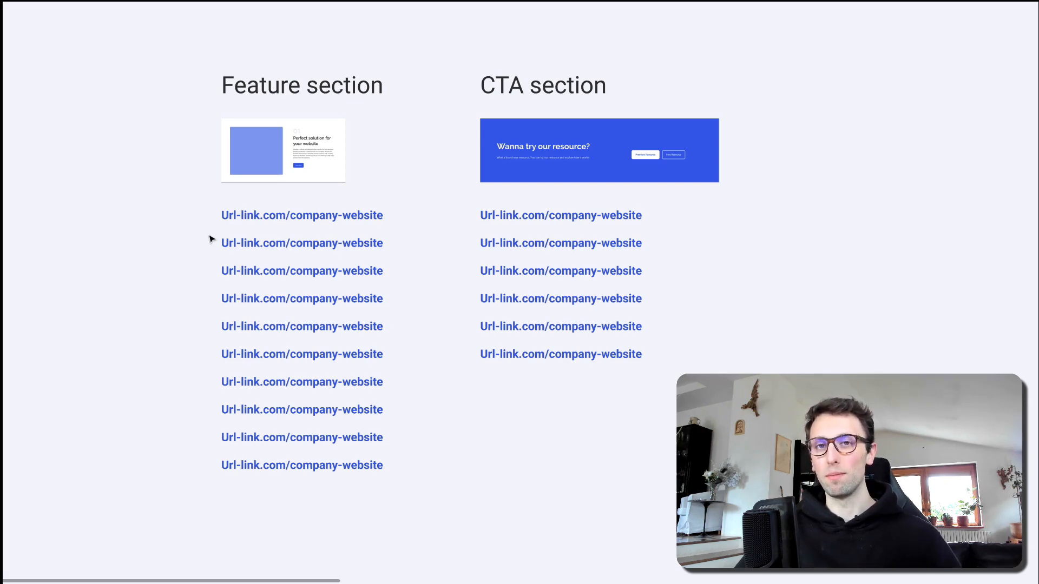
pyautogui.moveTo(903, 213)
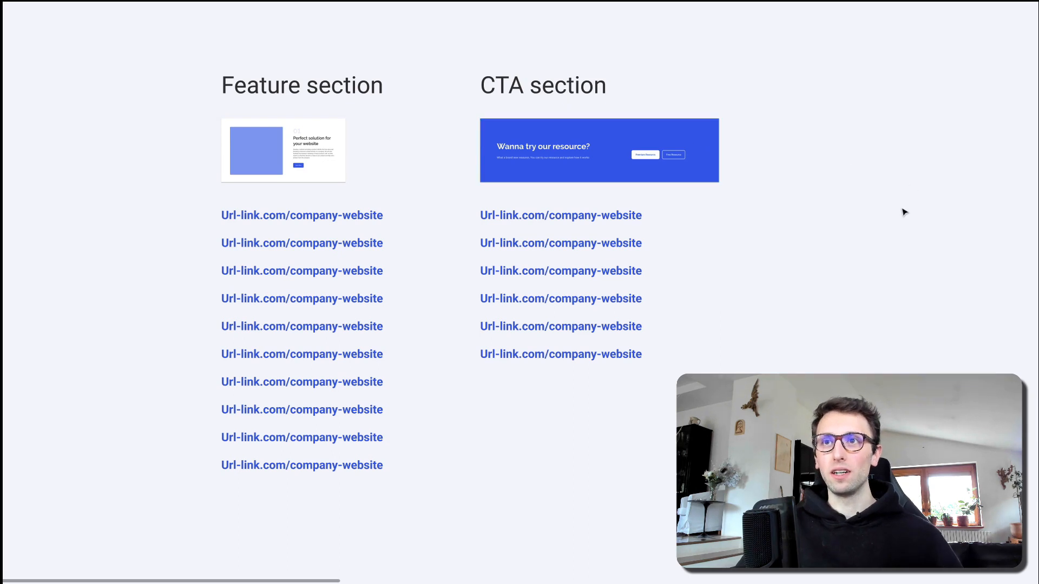
pyautogui.moveTo(727, 268)
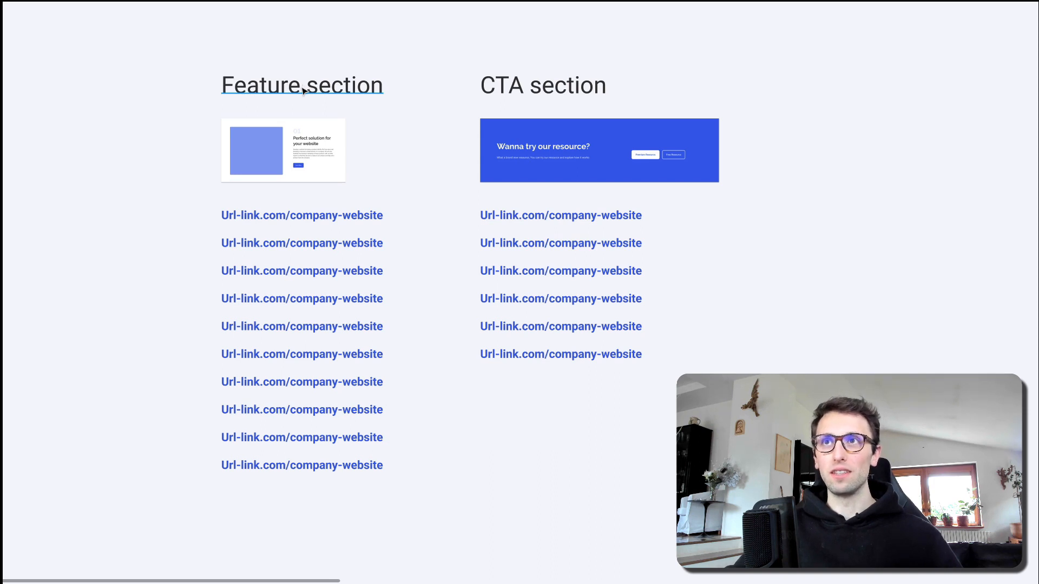
pyautogui.click(283, 151)
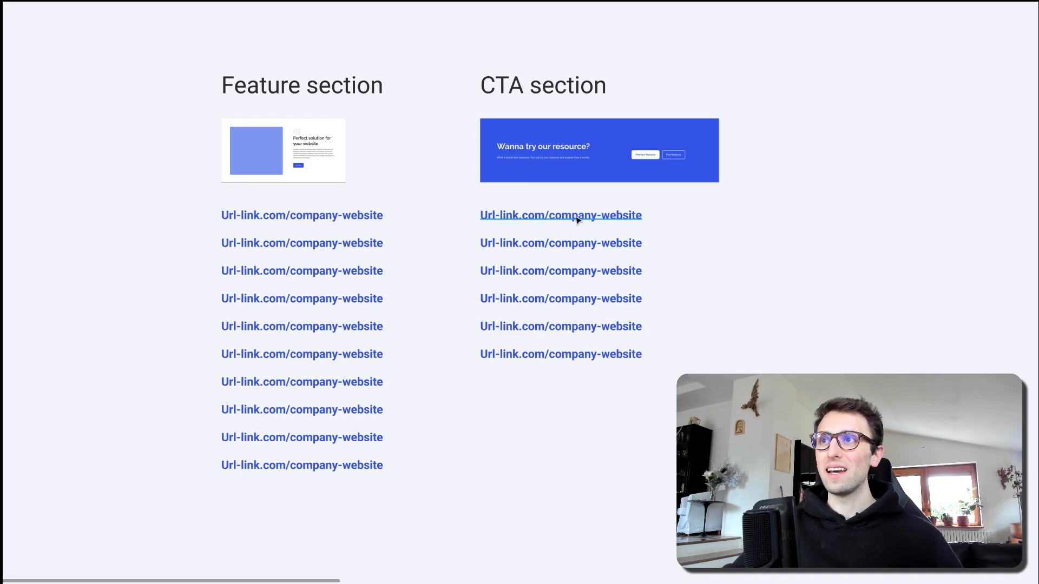
pyautogui.moveTo(560, 326)
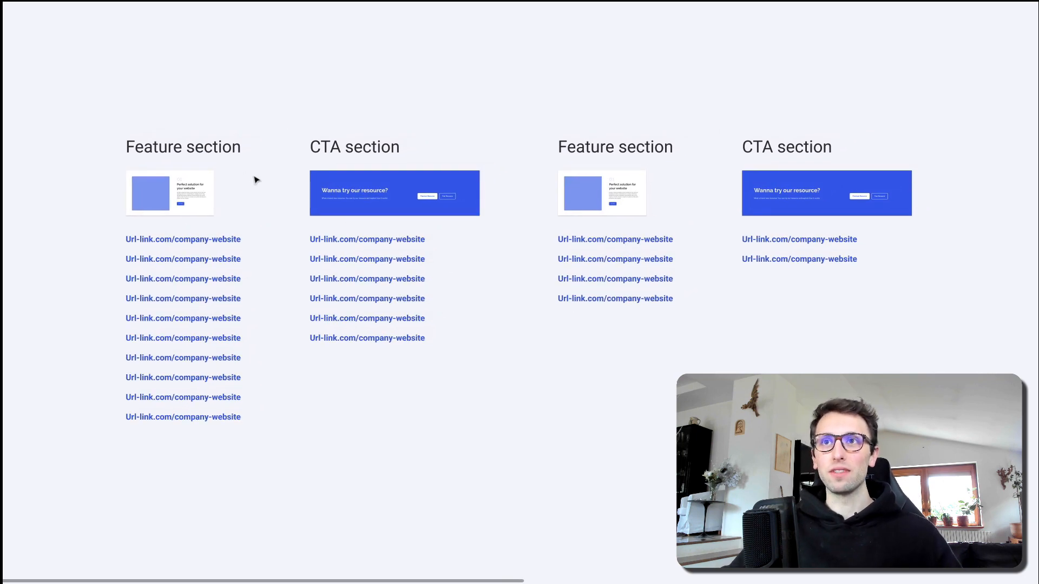
pyautogui.click(170, 192)
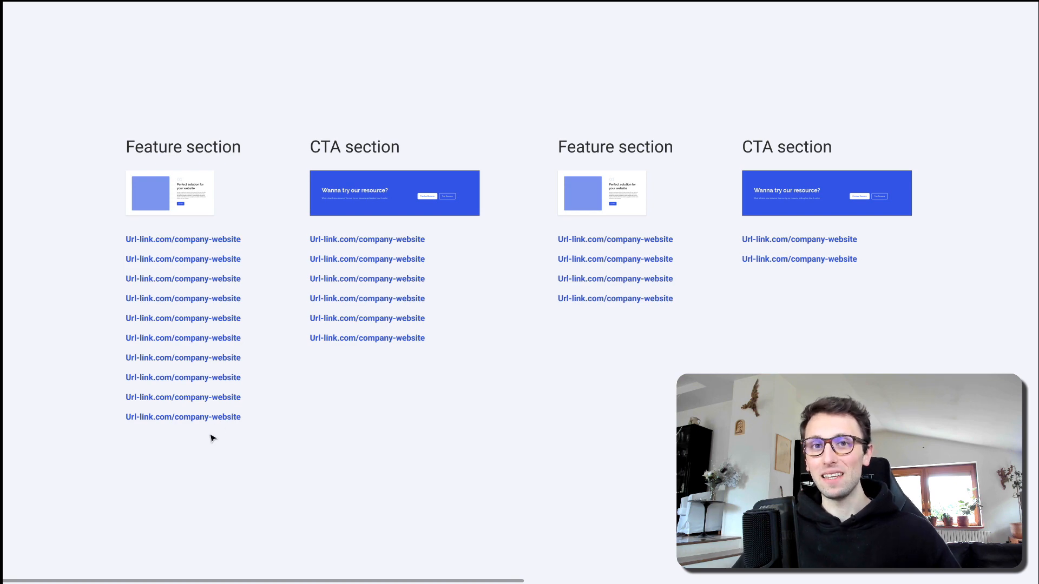
pyautogui.moveTo(189, 368)
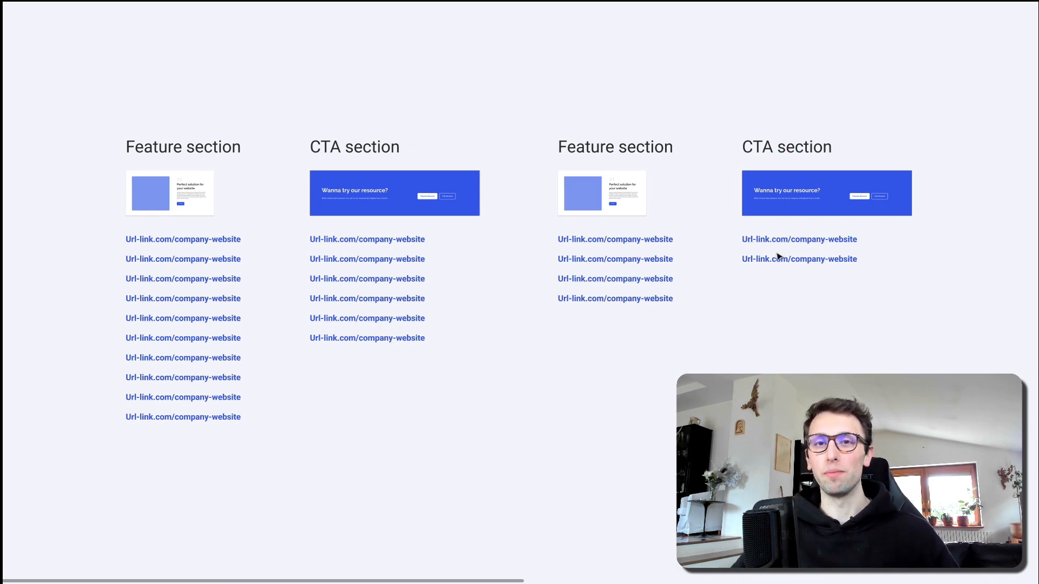
pyautogui.click(170, 192)
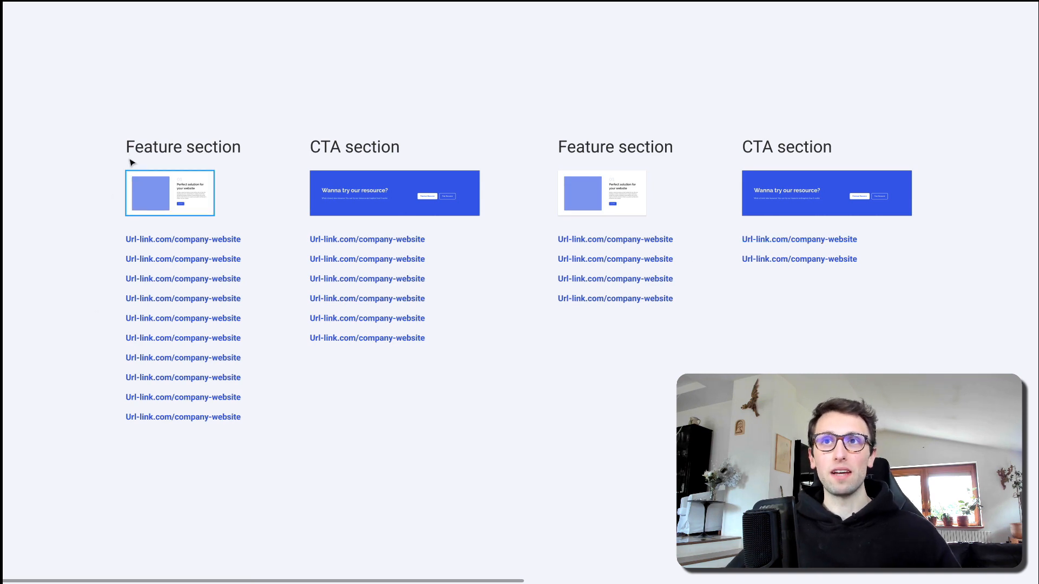